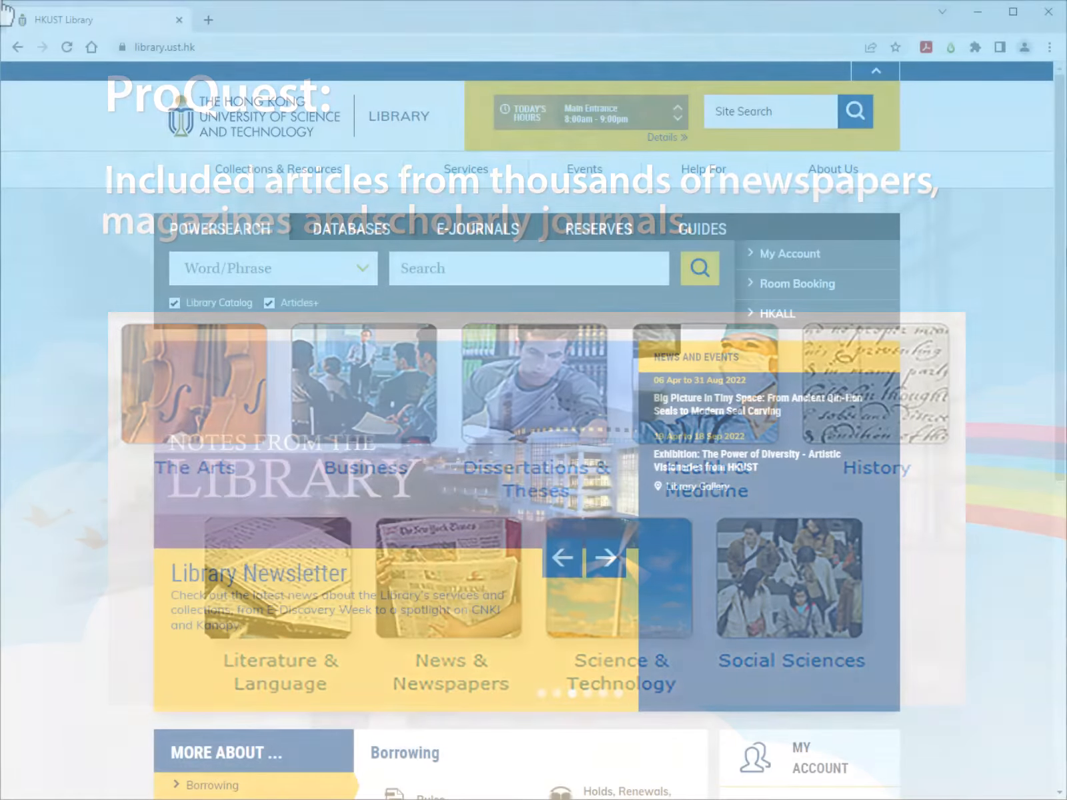
Step: Open ProQuest from the HKUST Library's databases list under letter P
{"action": "left_click", "coordinate": [351, 229]}
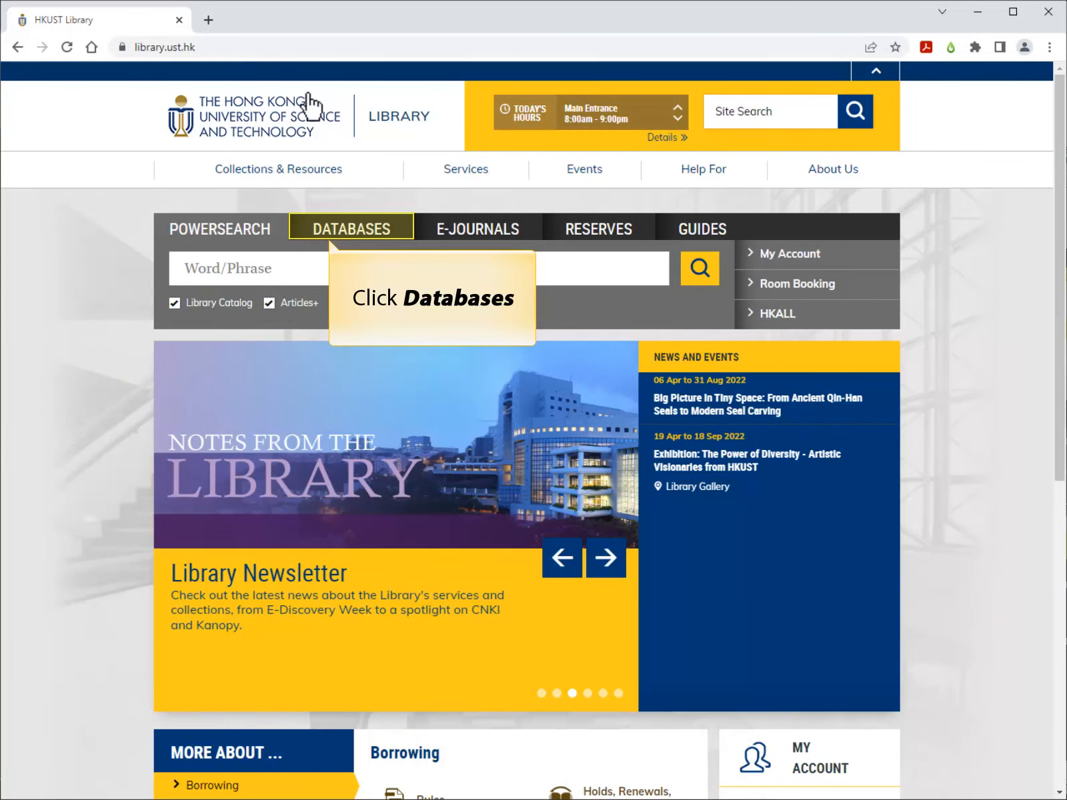
{"action": "left_click", "coordinate": [350, 227]}
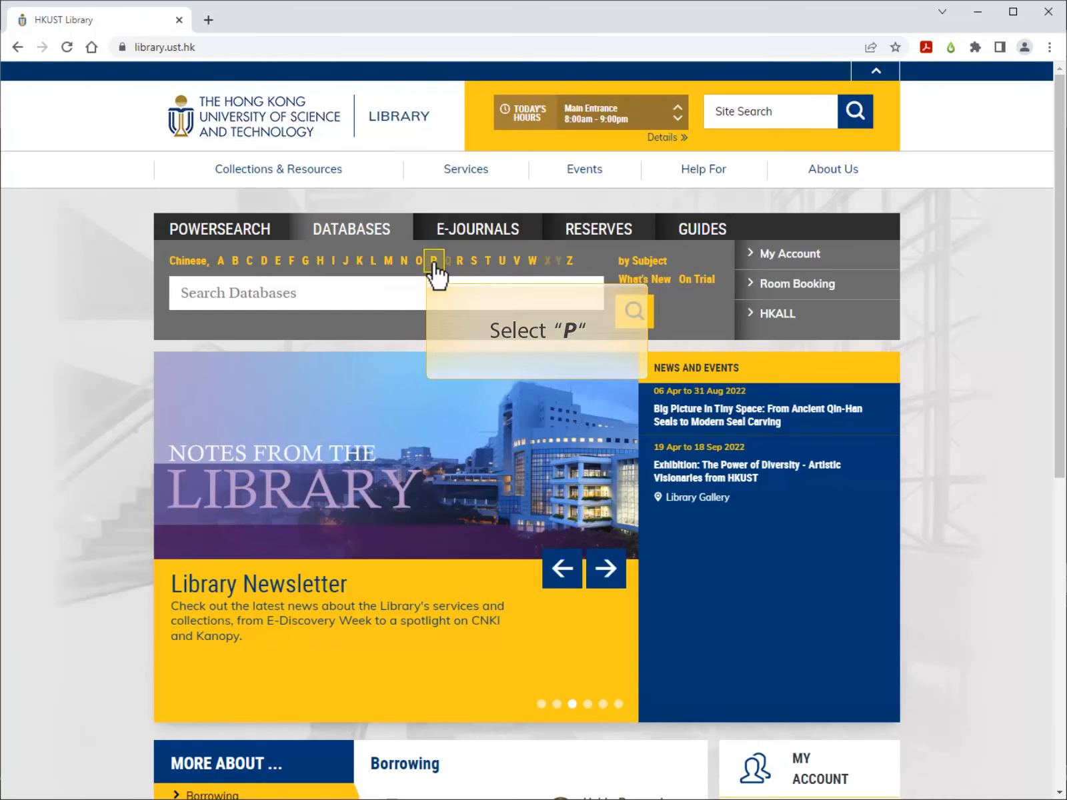
{"action": "left_click", "coordinate": [433, 260]}
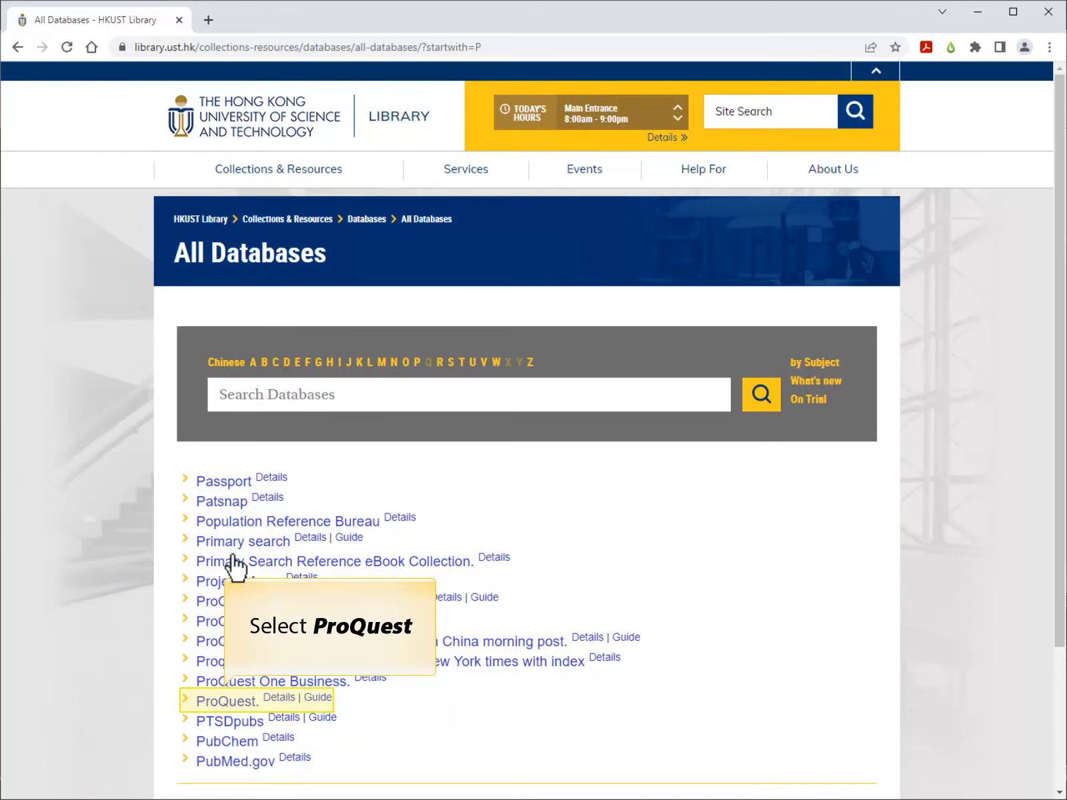
{"action": "left_click", "coordinate": [223, 701]}
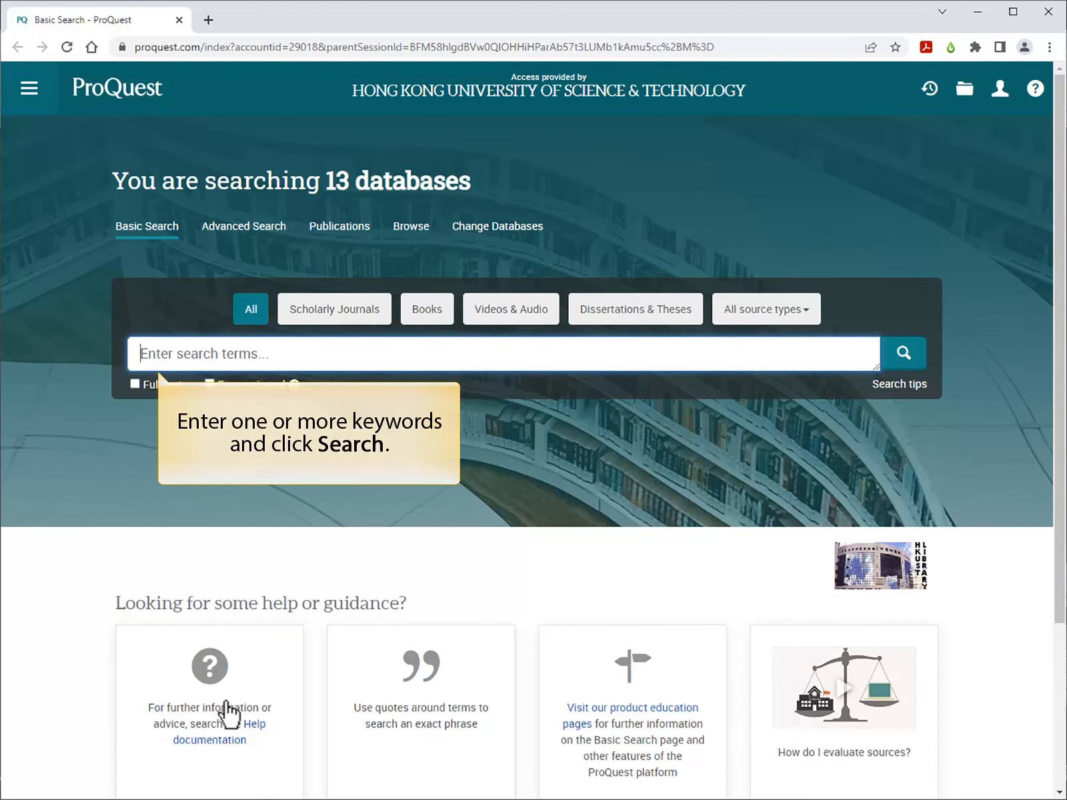
{"action": "mouse_move", "coordinate": [243, 226]}
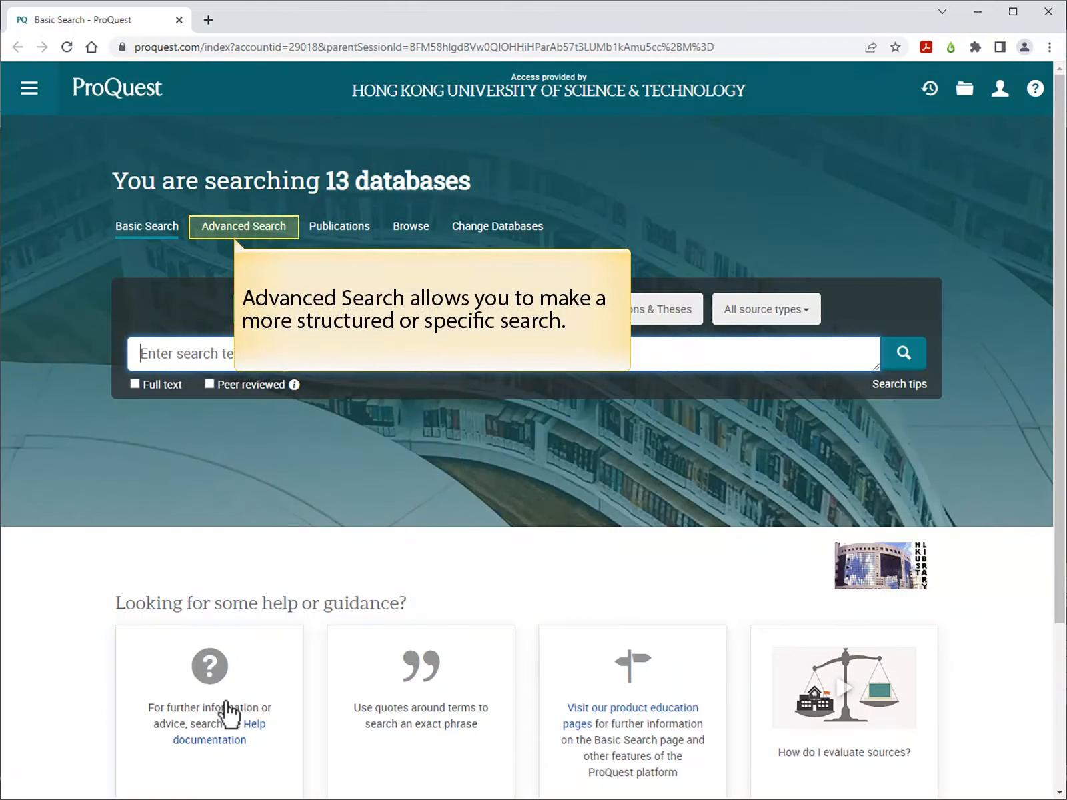
{"action": "mouse_move", "coordinate": [234, 238]}
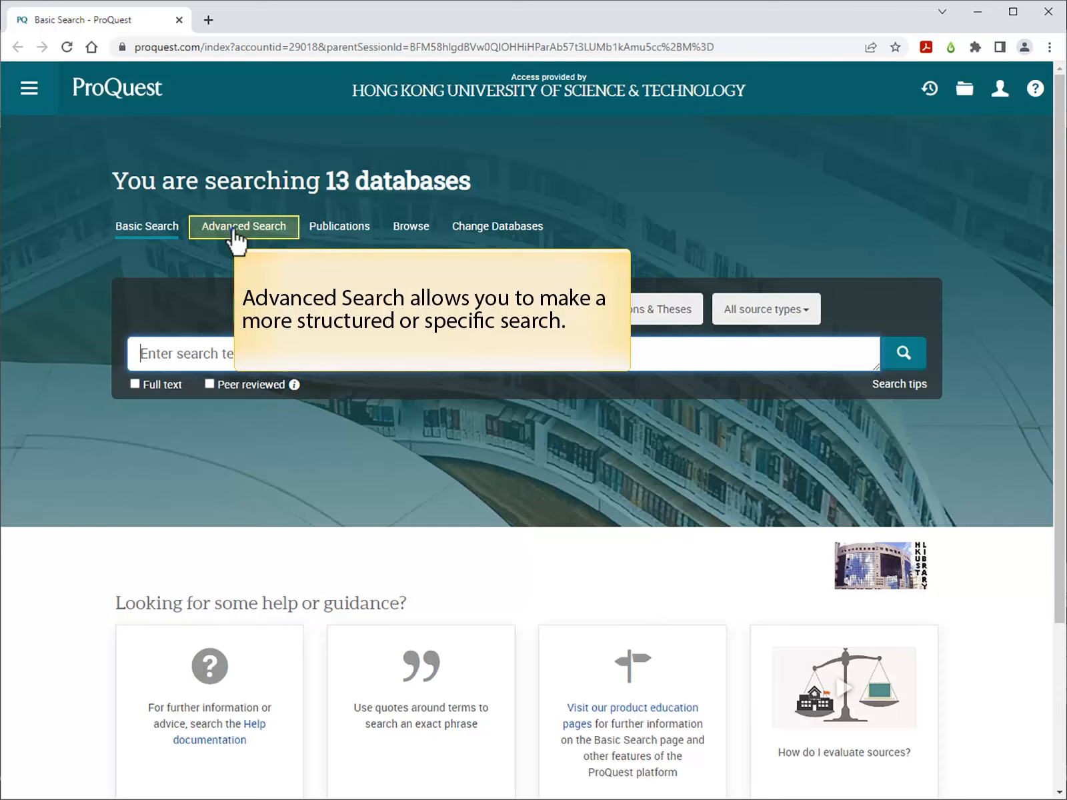
Step: Go to ProQuest's Advanced Search form
{"action": "left_click", "coordinate": [243, 227]}
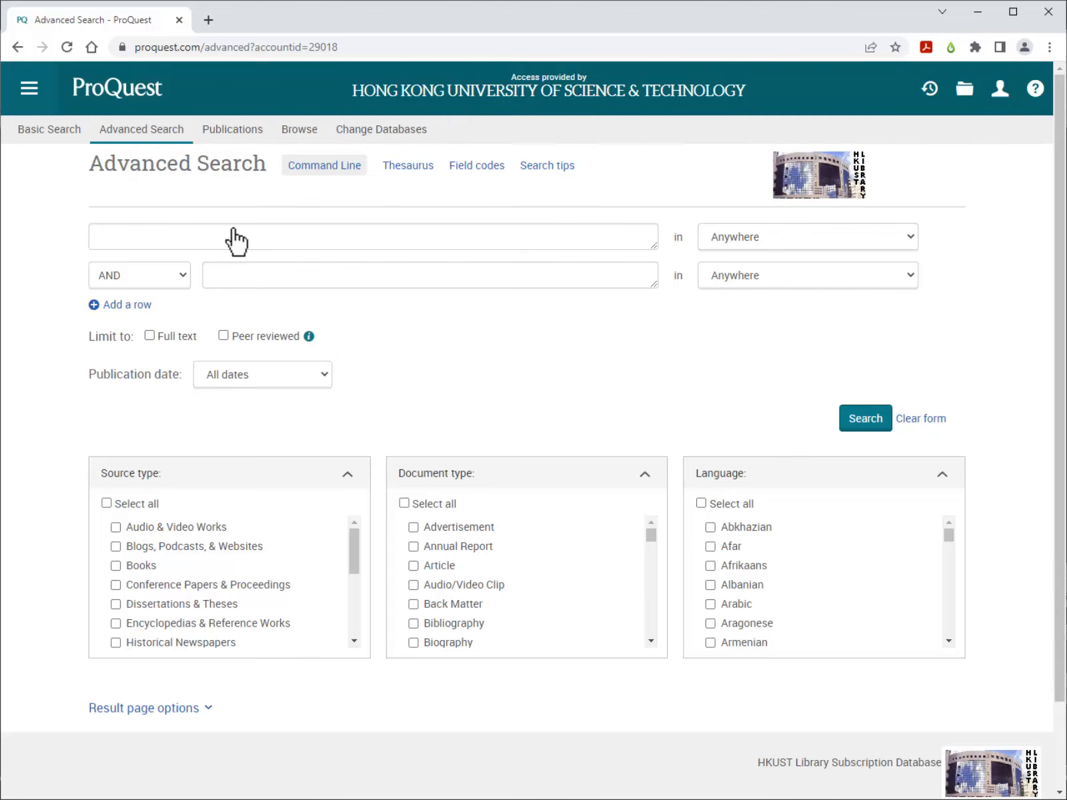
{"action": "mouse_move", "coordinate": [197, 248]}
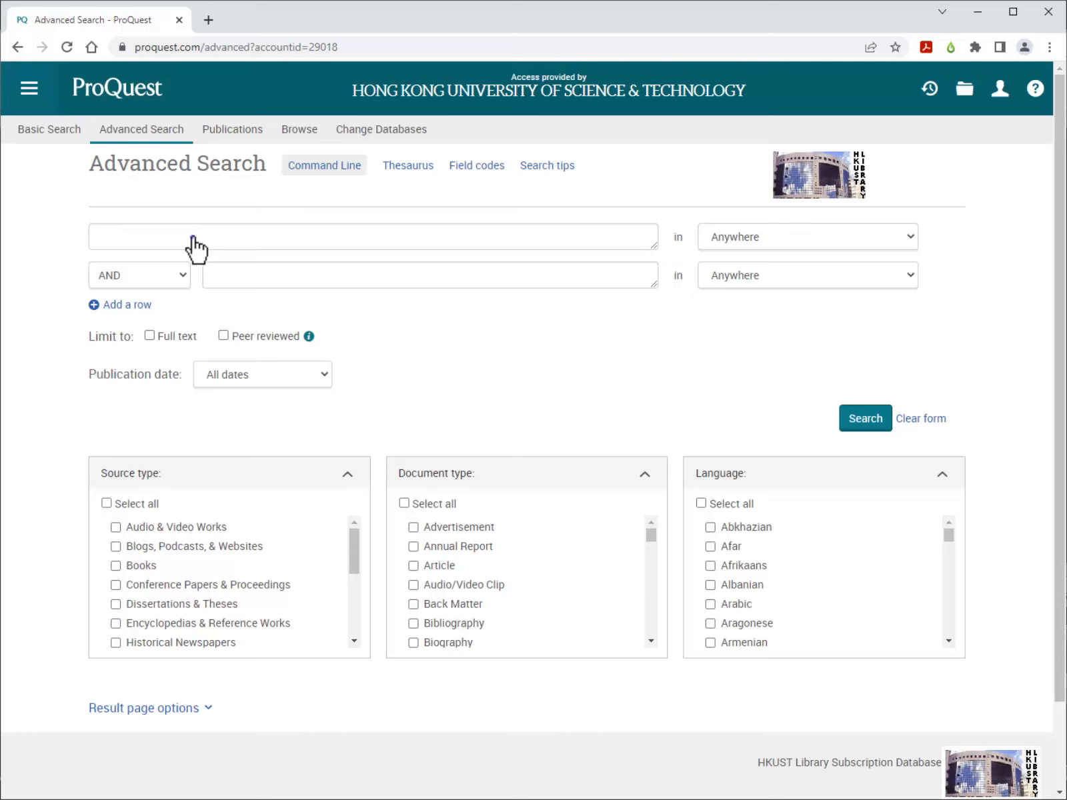
Step: Enter the quoted phrase "air conditioning" in the first row and view its field options
{"action": "type", "text": "\"air conditioning\""}
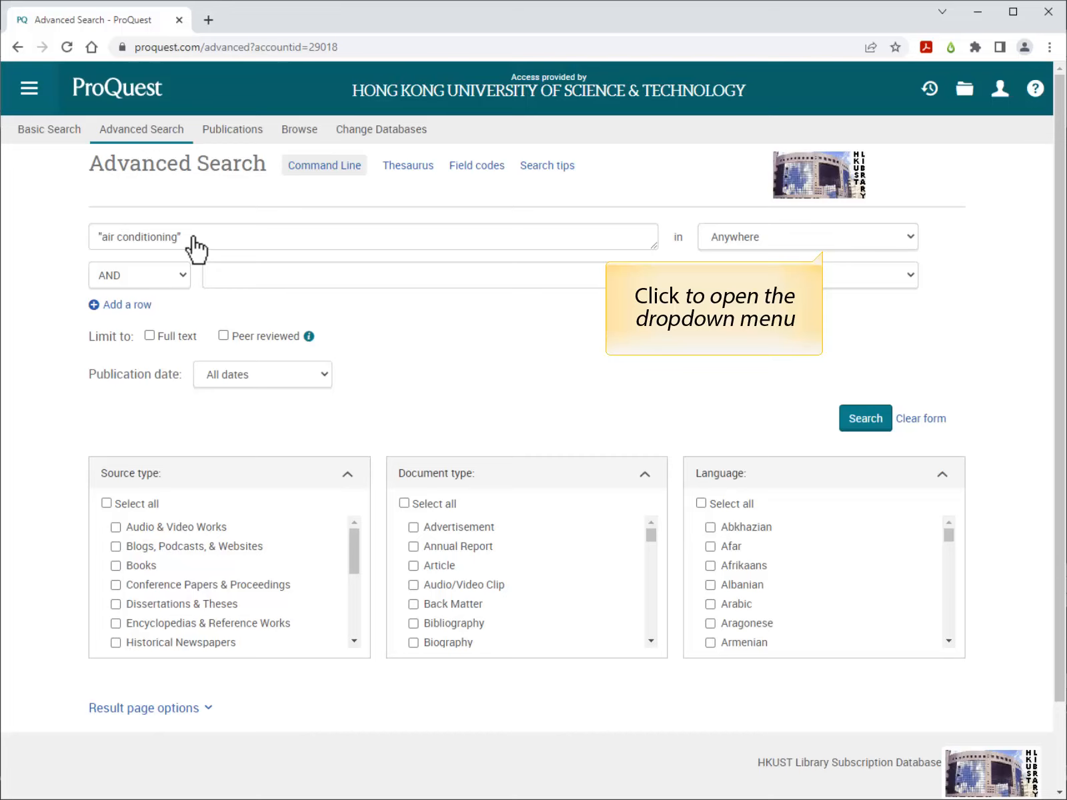
{"action": "mouse_move", "coordinate": [806, 247]}
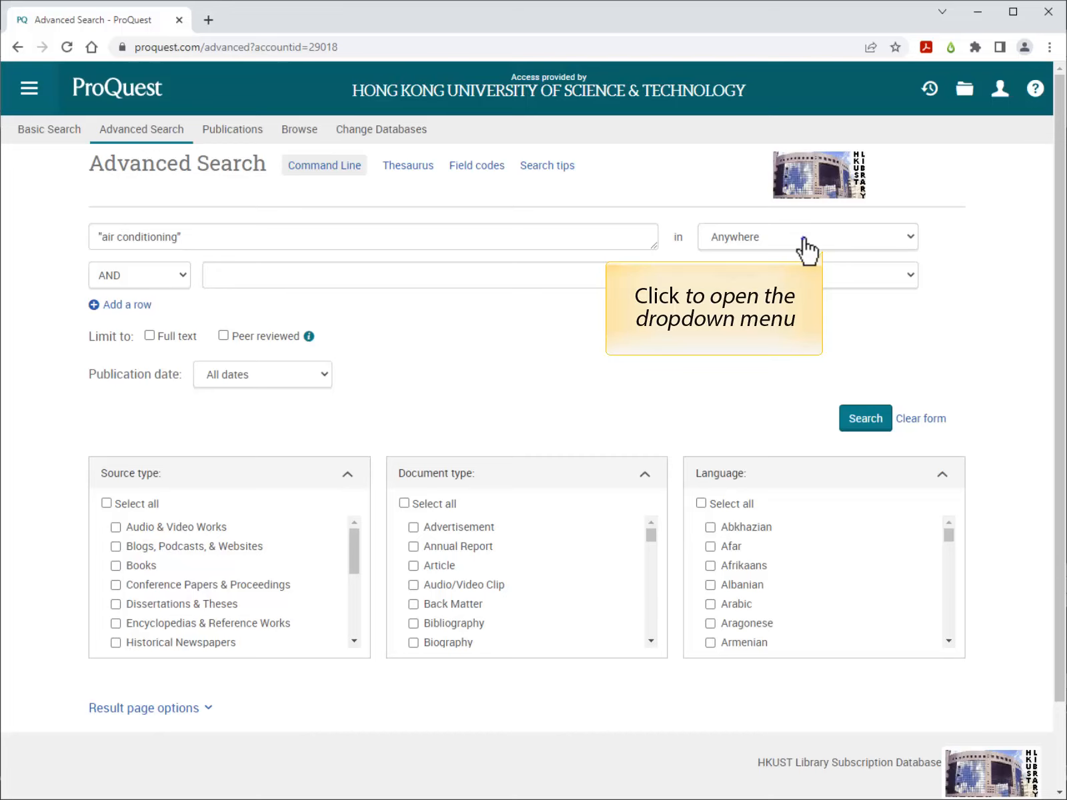
{"action": "left_click", "coordinate": [806, 236]}
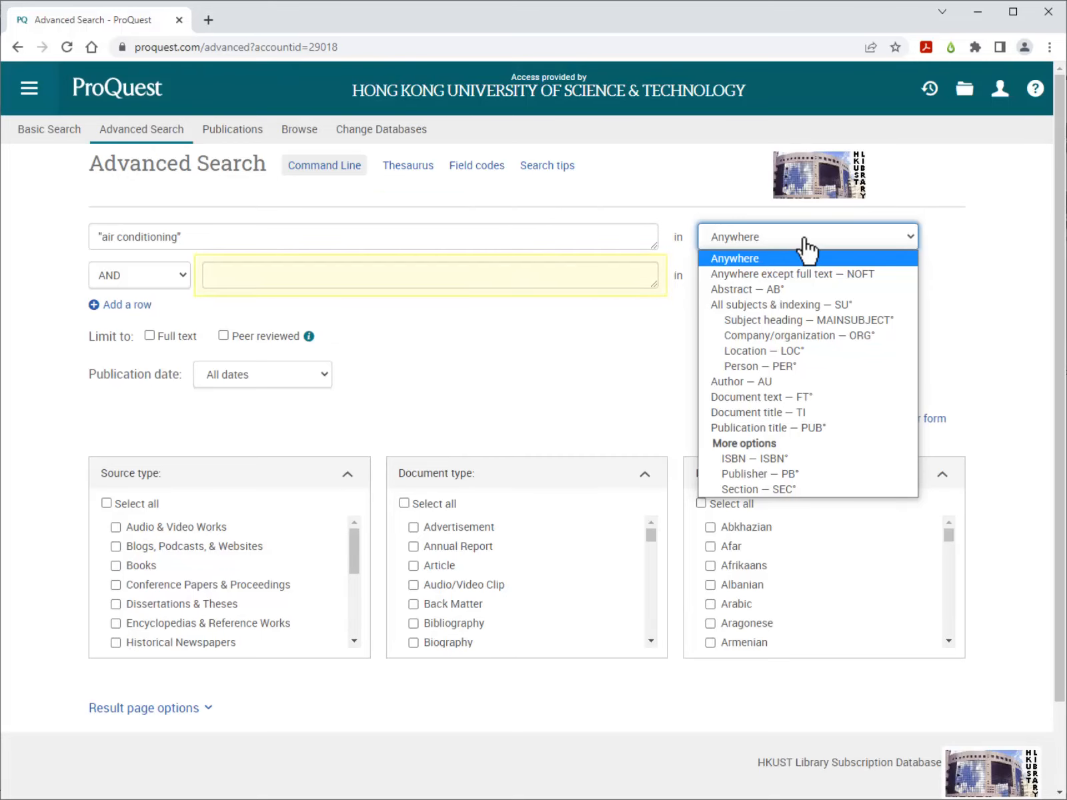
Step: Enter history in the second row, joined to the phrase with AND
{"action": "type", "text": "history"}
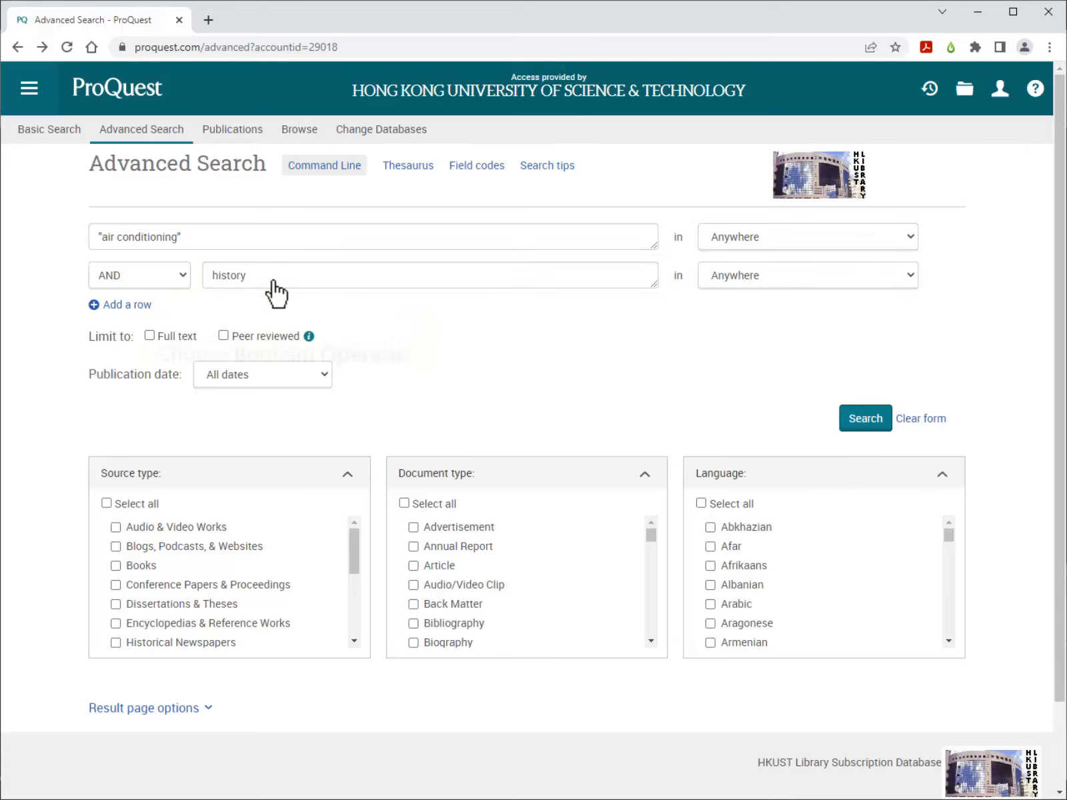
{"action": "mouse_move", "coordinate": [139, 276]}
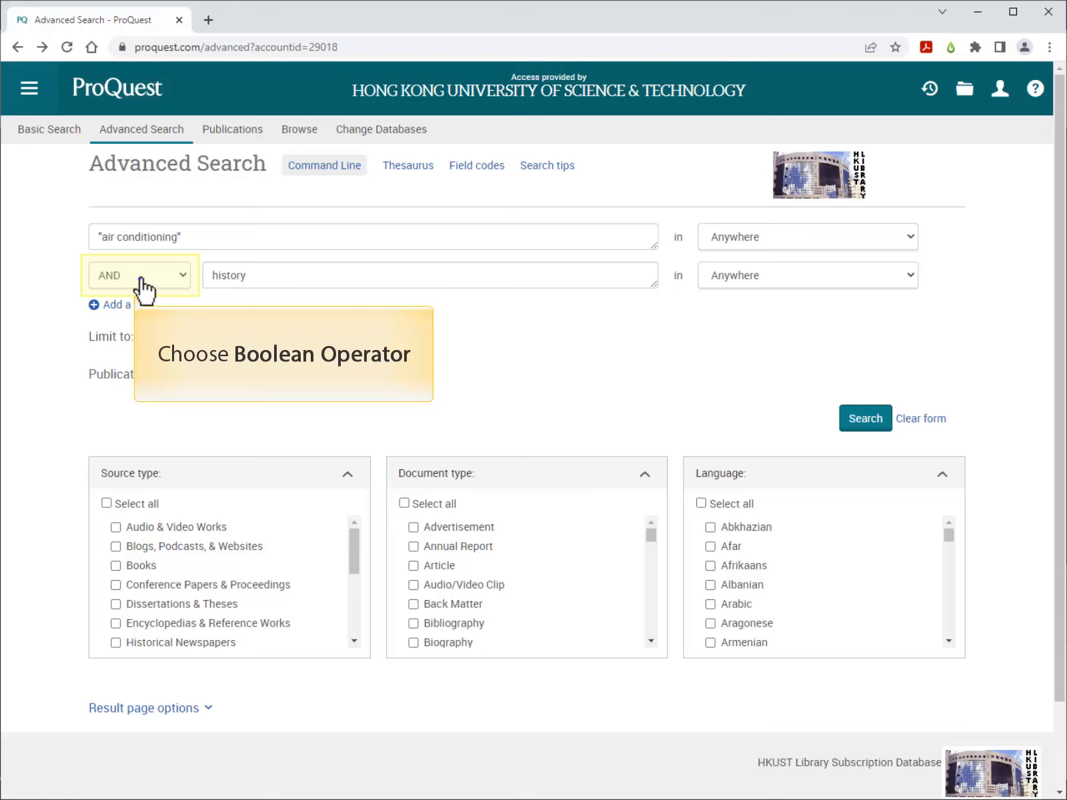
{"action": "left_click", "coordinate": [138, 275]}
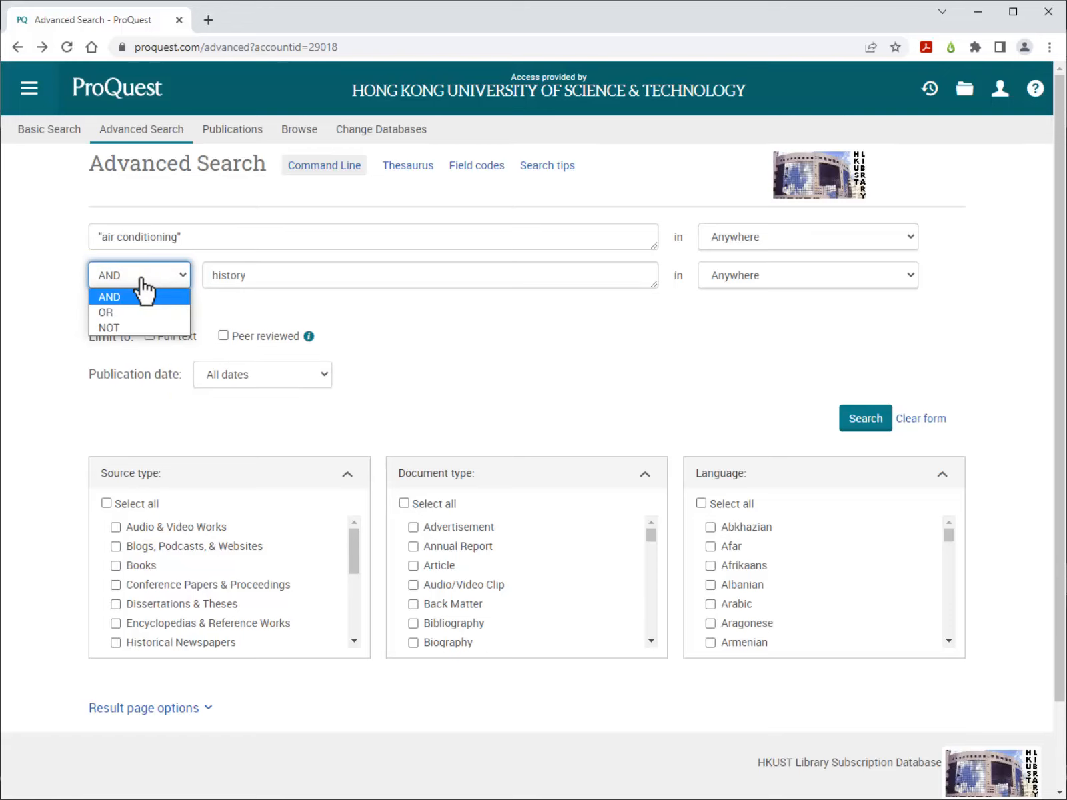
{"action": "mouse_move", "coordinate": [127, 298]}
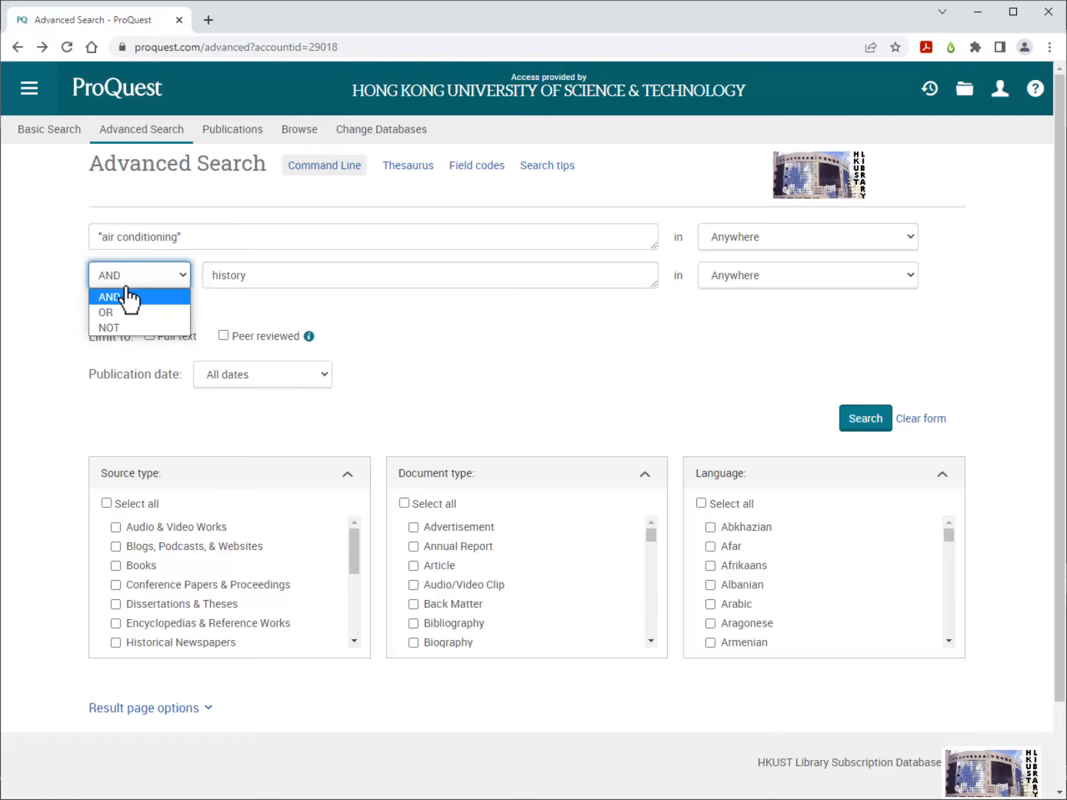
{"action": "left_click", "coordinate": [108, 296]}
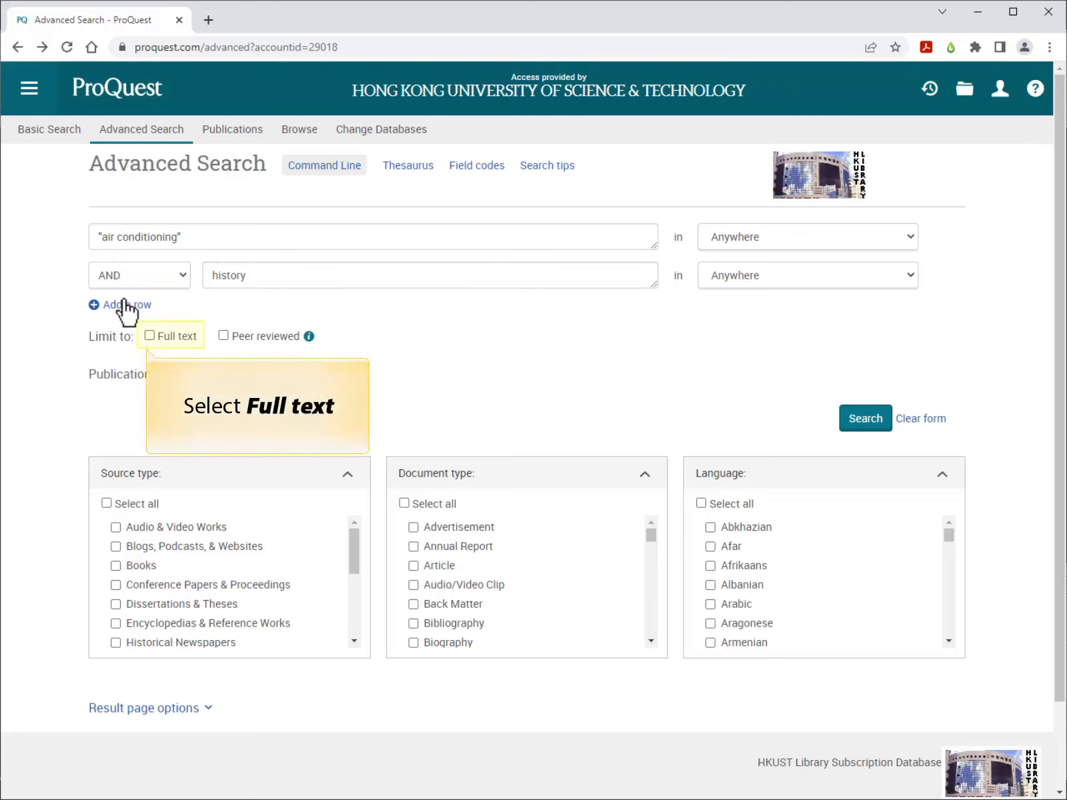
Step: Limit to full text, magazines and newspapers, and search, getting 8,739 results
{"action": "left_click", "coordinate": [149, 335]}
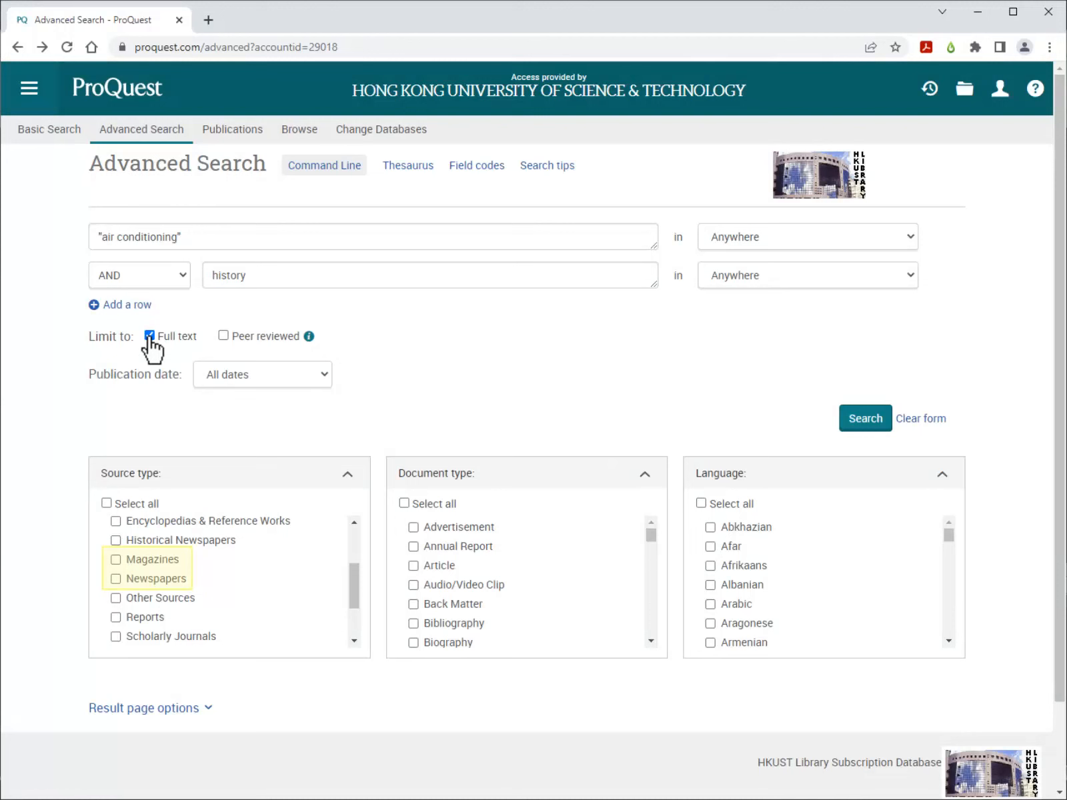
{"action": "mouse_move", "coordinate": [149, 559]}
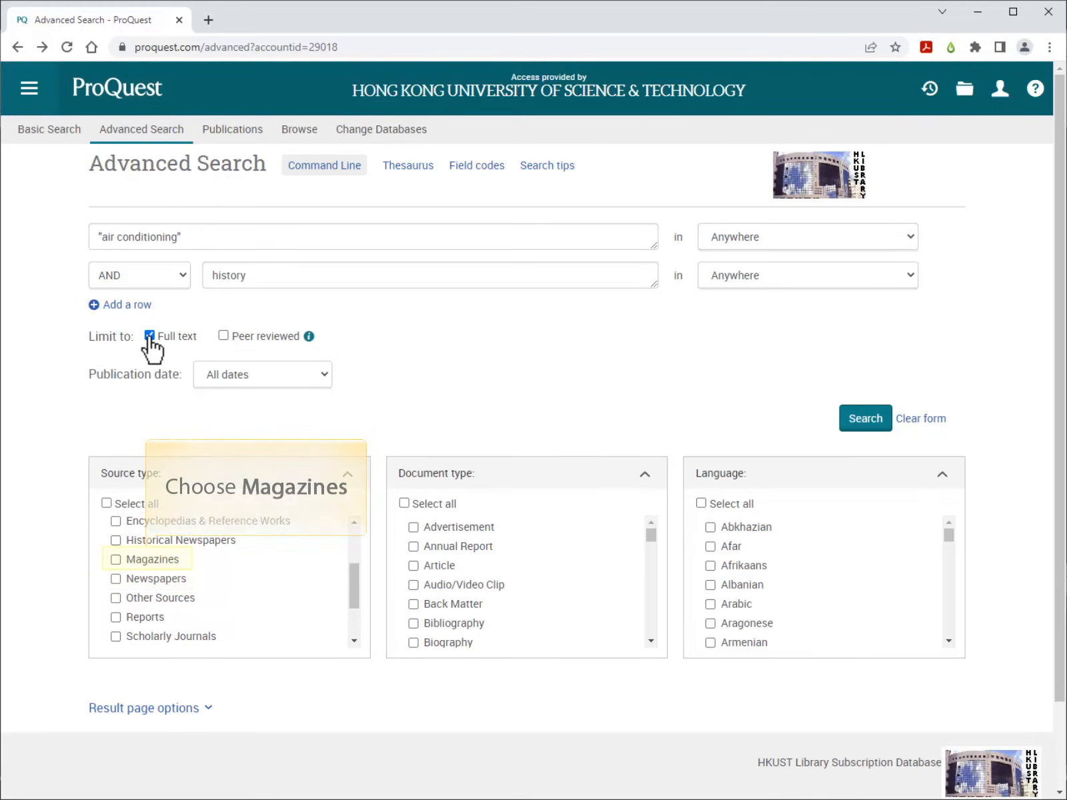
{"action": "mouse_move", "coordinate": [117, 568]}
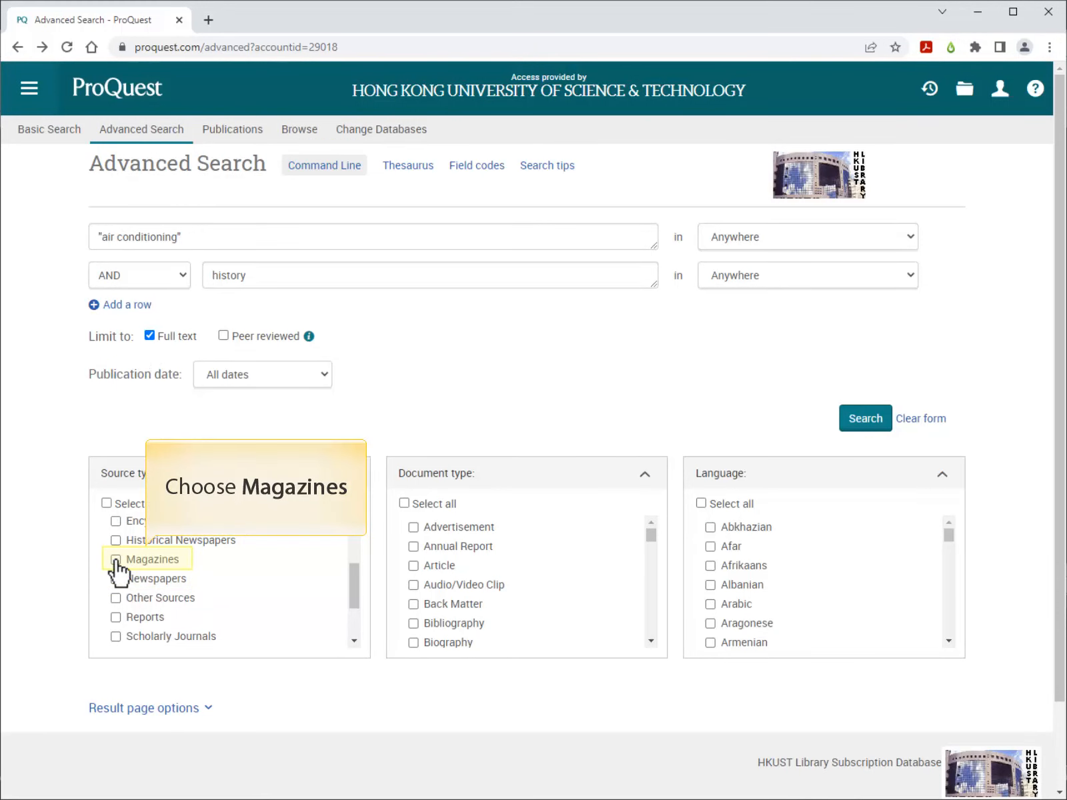
{"action": "left_click", "coordinate": [115, 560]}
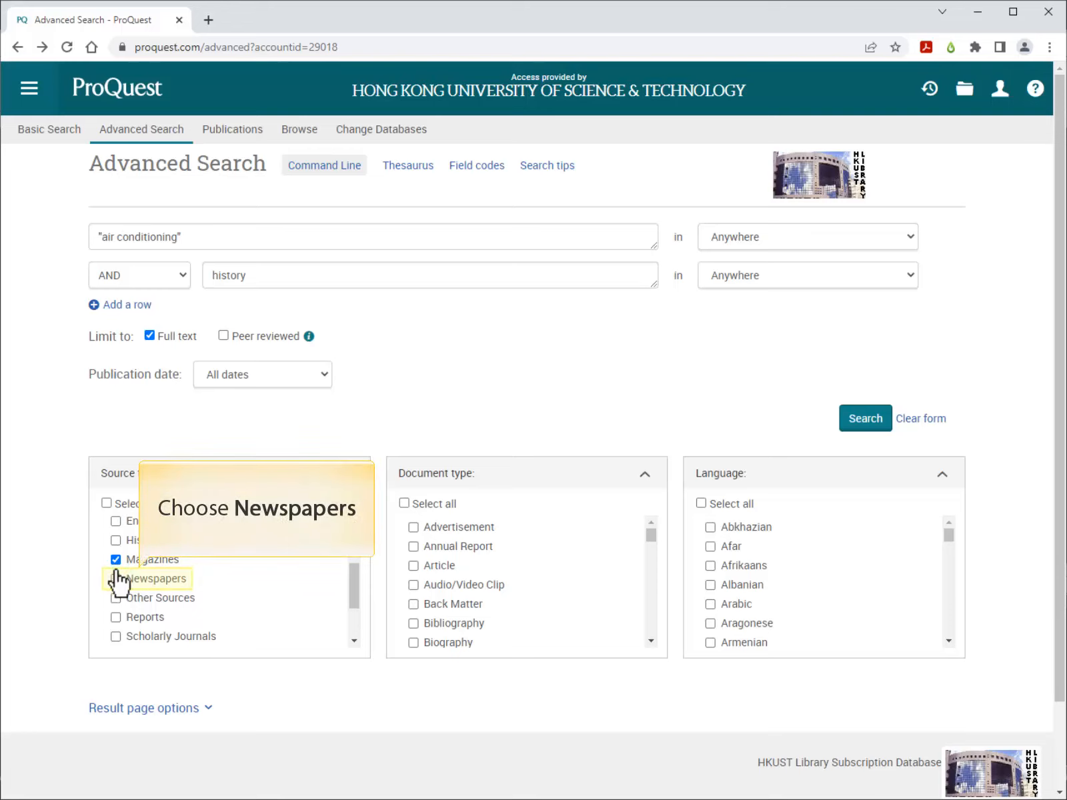
{"action": "left_click", "coordinate": [115, 578]}
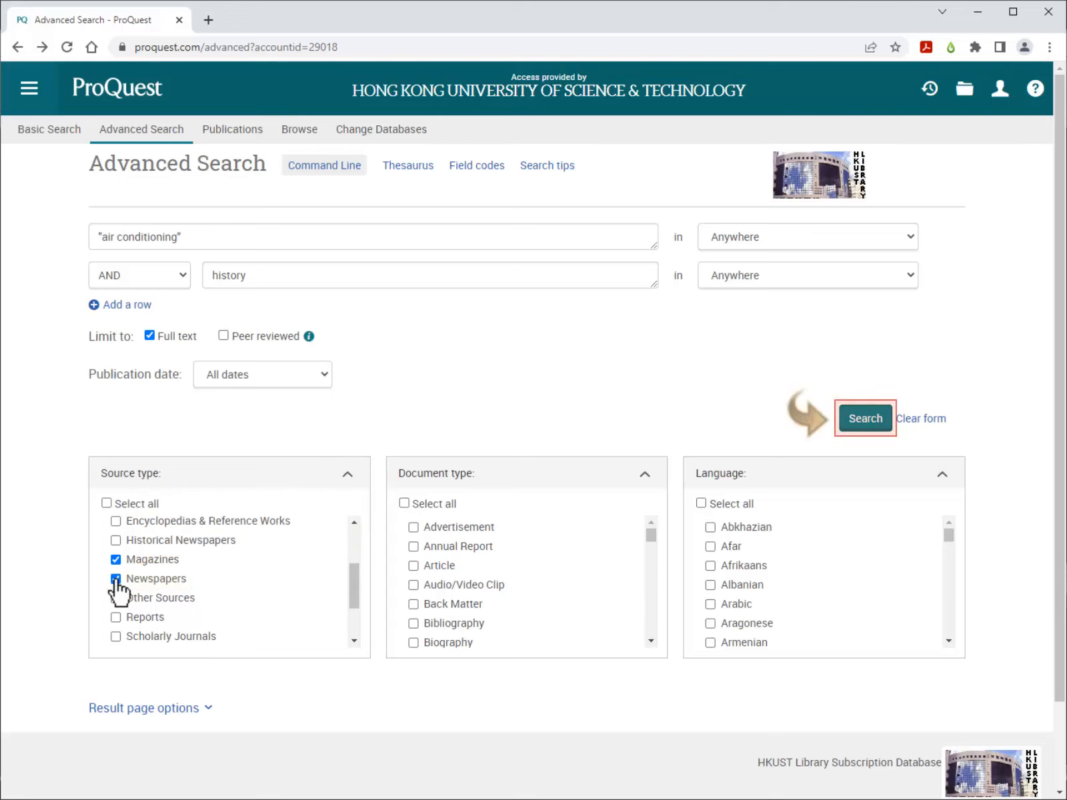
{"action": "left_click", "coordinate": [116, 578]}
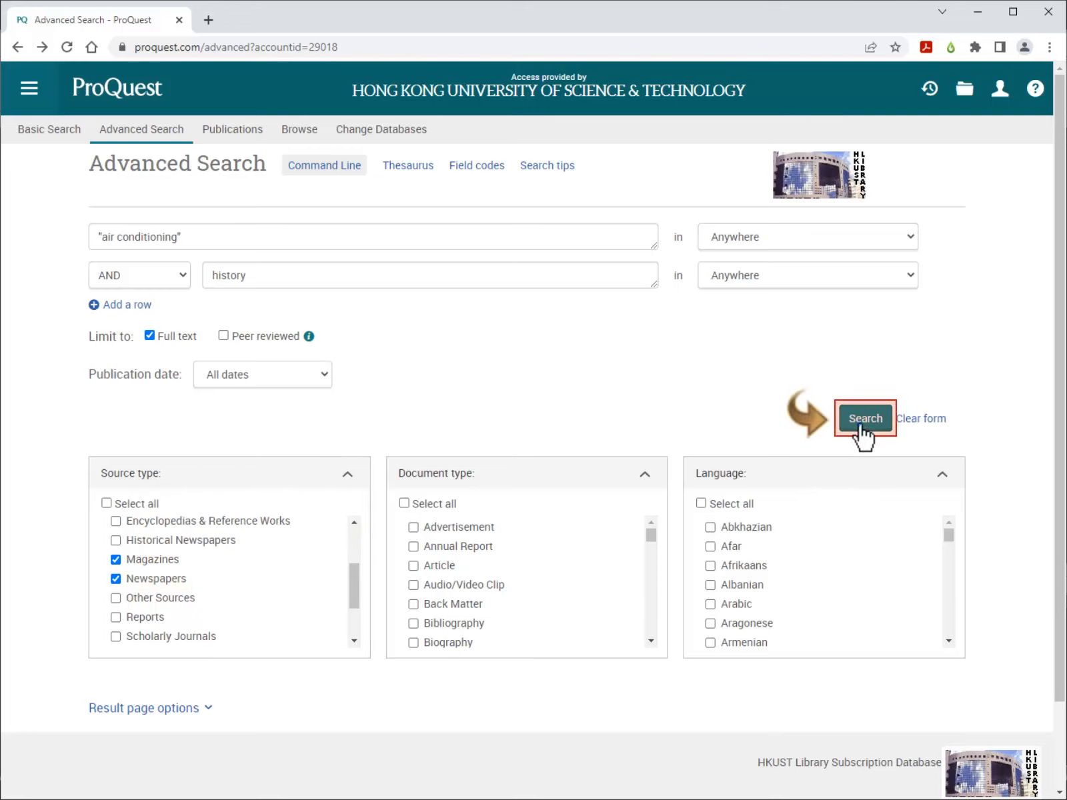
{"action": "left_click", "coordinate": [864, 418]}
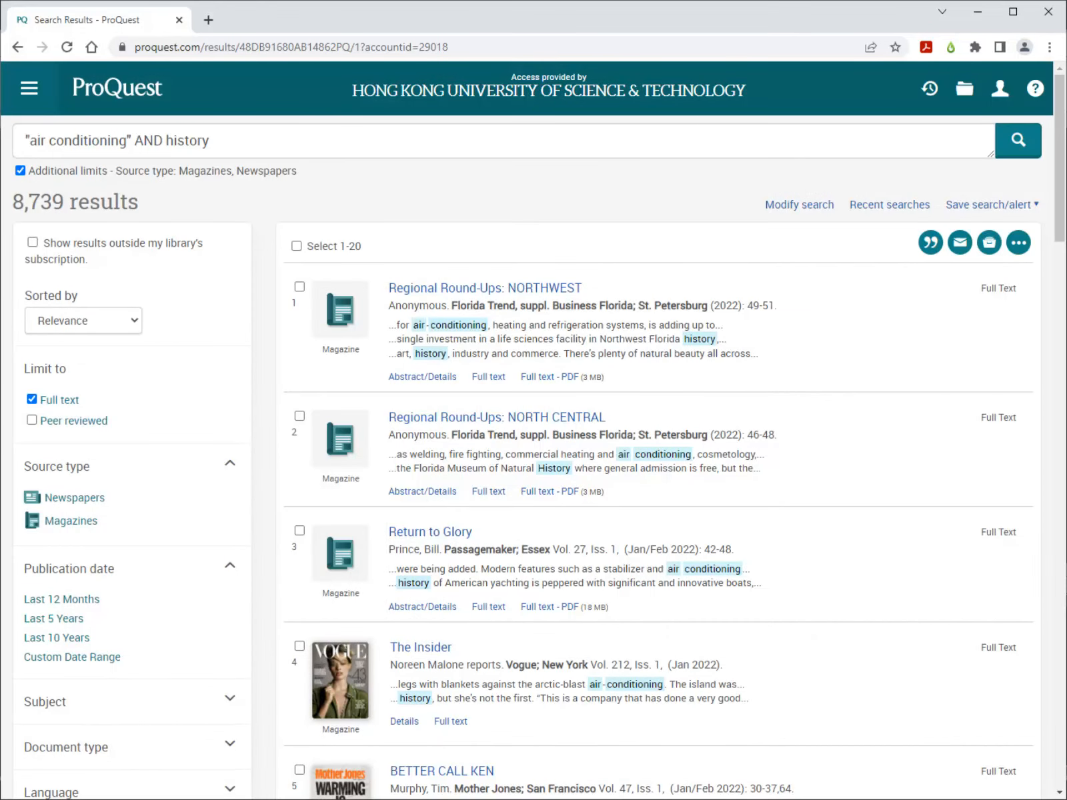